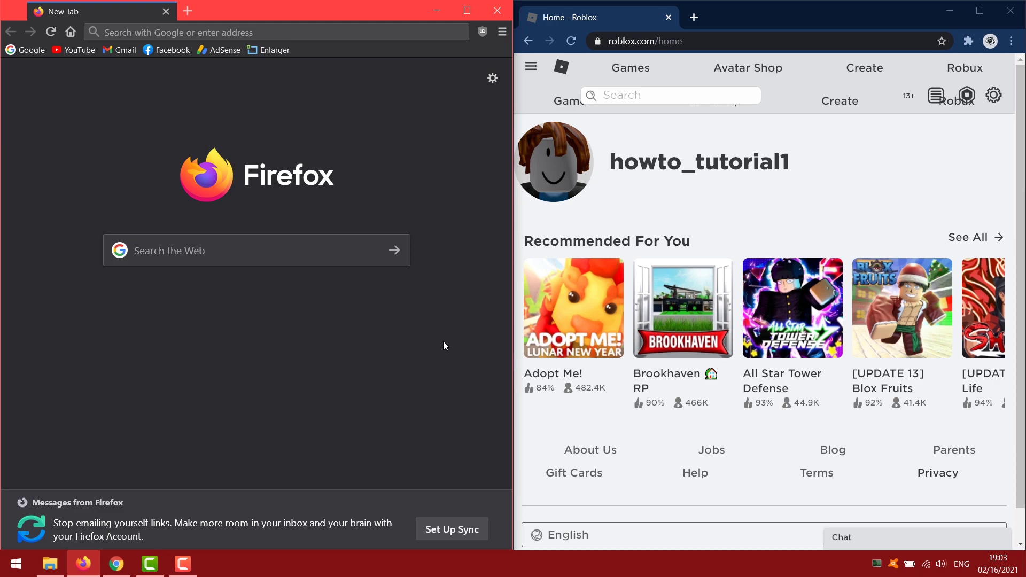
# Step: Navigate Firefox to roblox.com to reach the Roblox login page
pyautogui.write('redbubble.com/')
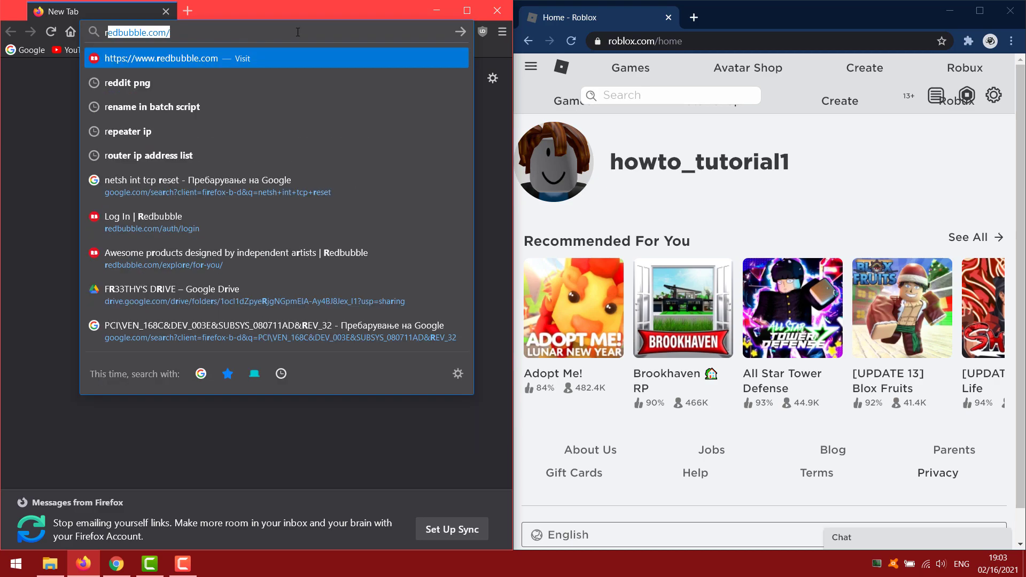
pyautogui.write('roblox.c')
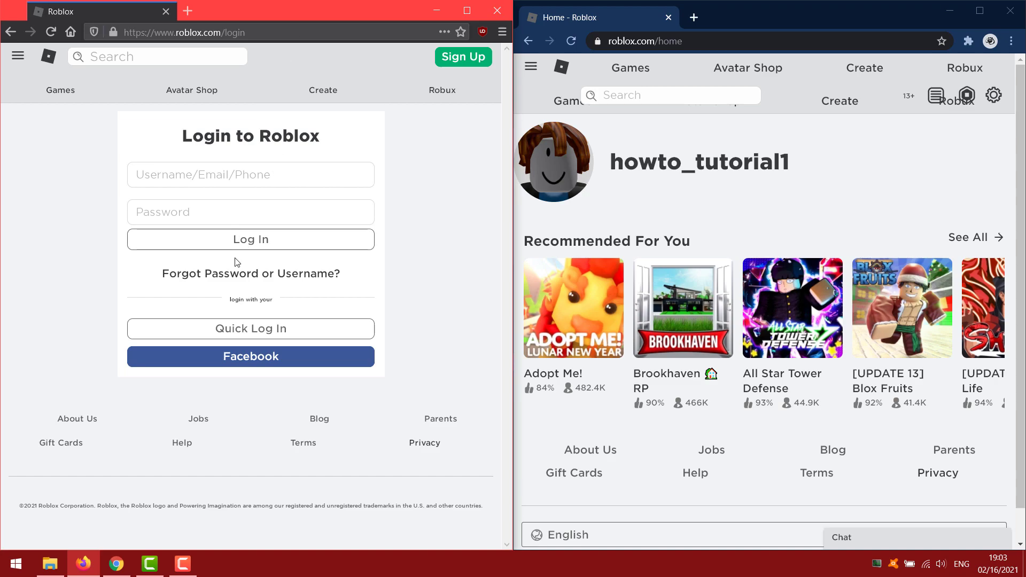
# Step: Request a Quick Log In code for the Firefox session
pyautogui.click(250, 328)
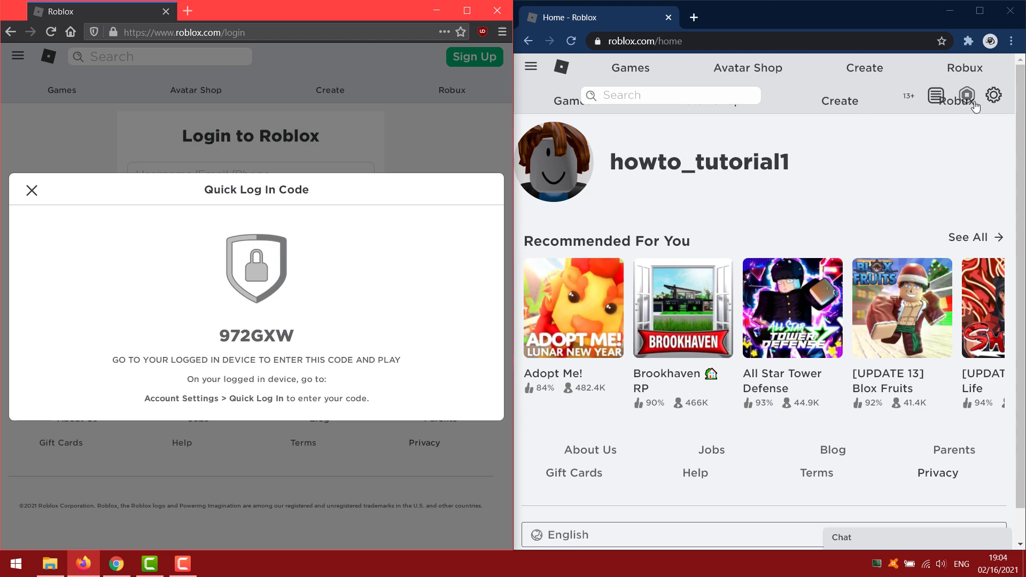
pyautogui.moveTo(993, 96)
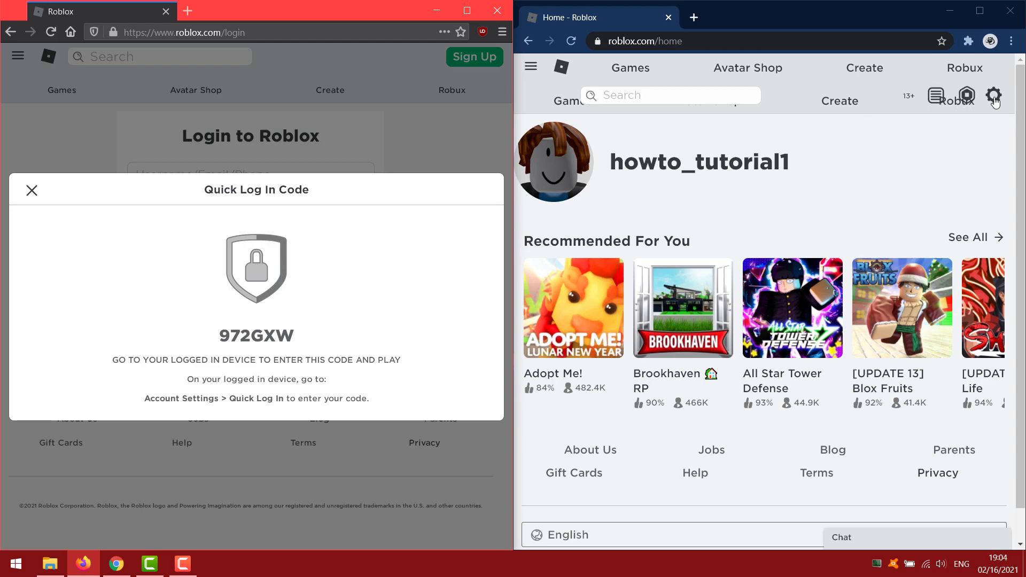
# Step: From Chrome's settings gear, go to the Quick Log In code-entry page
pyautogui.click(993, 95)
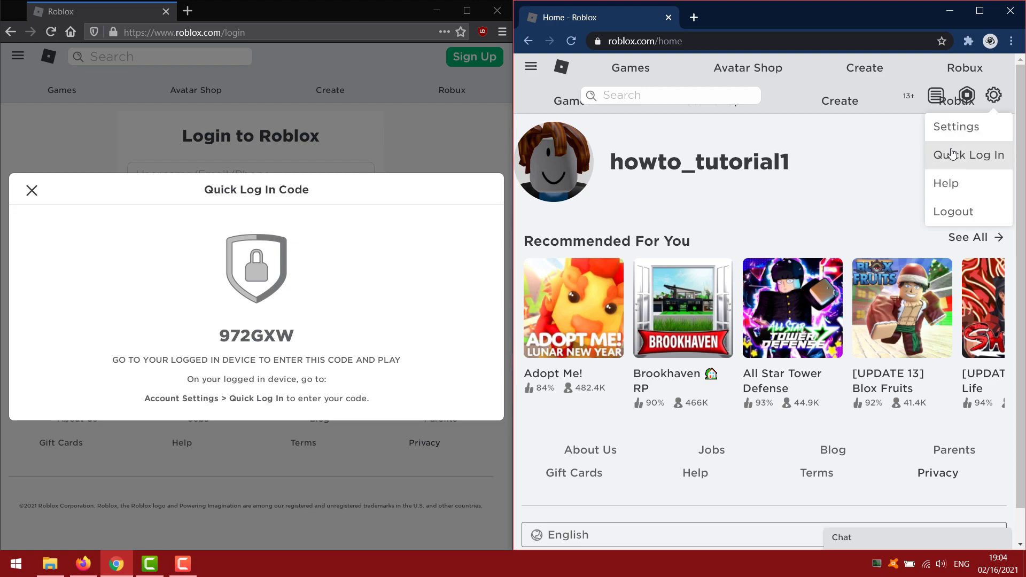
pyautogui.click(969, 155)
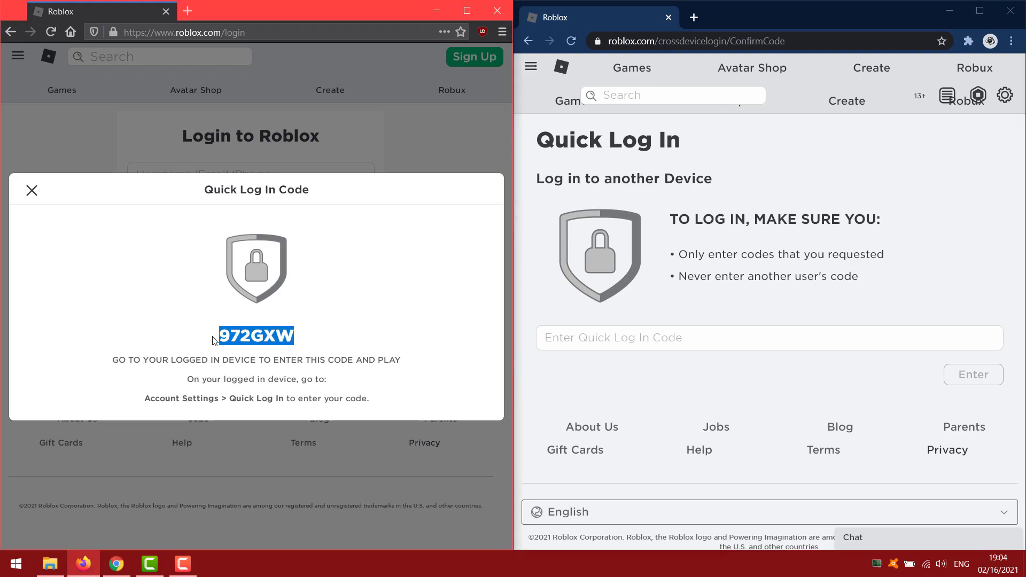
pyautogui.moveTo(258, 343)
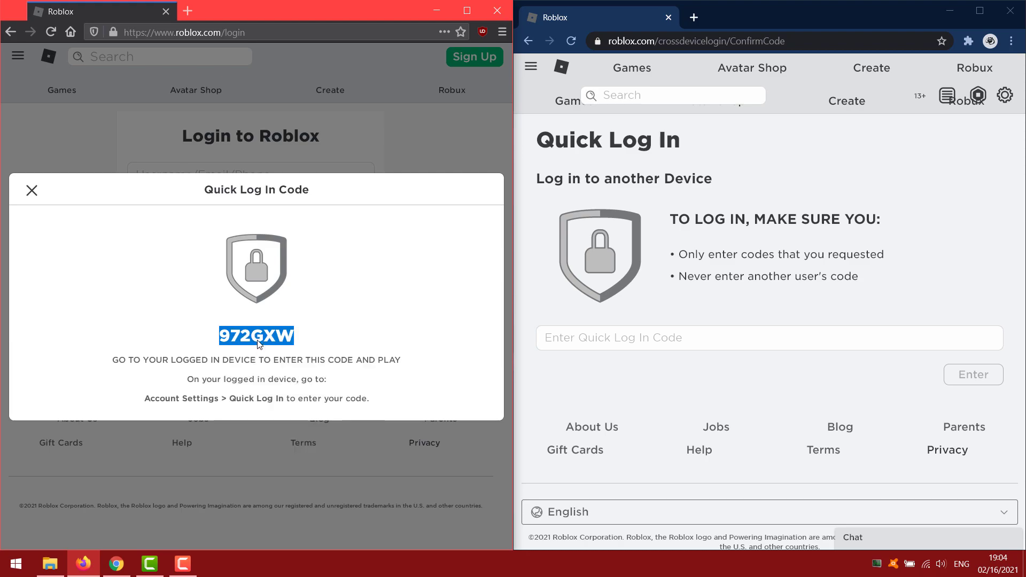
pyautogui.click(769, 338)
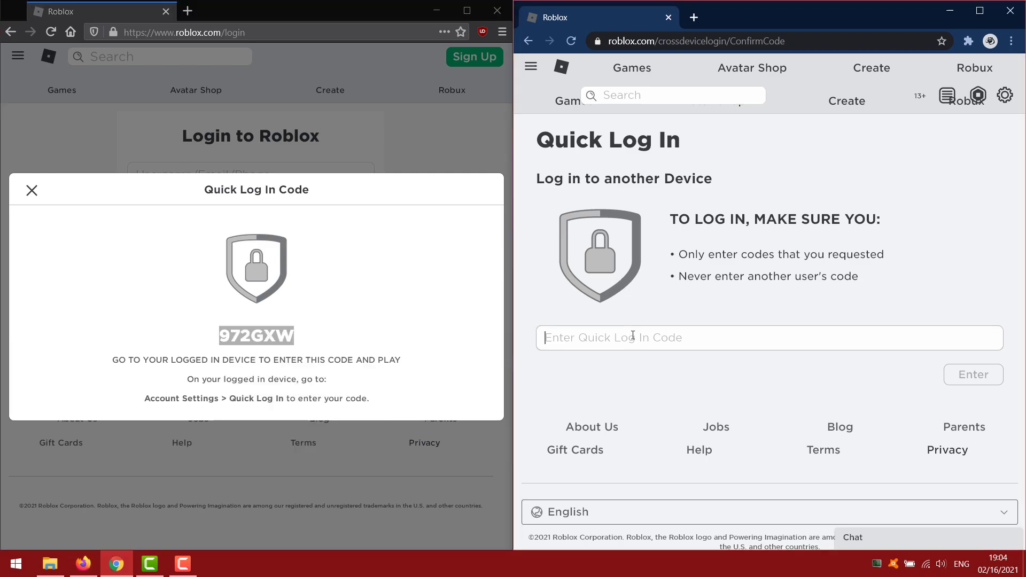
pyautogui.write('972GXW')
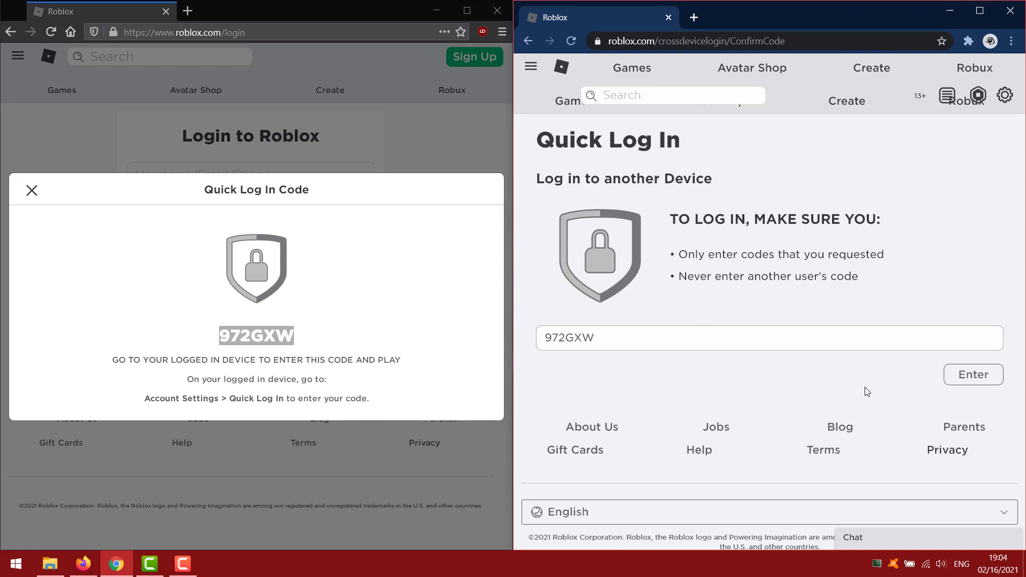
pyautogui.click(972, 374)
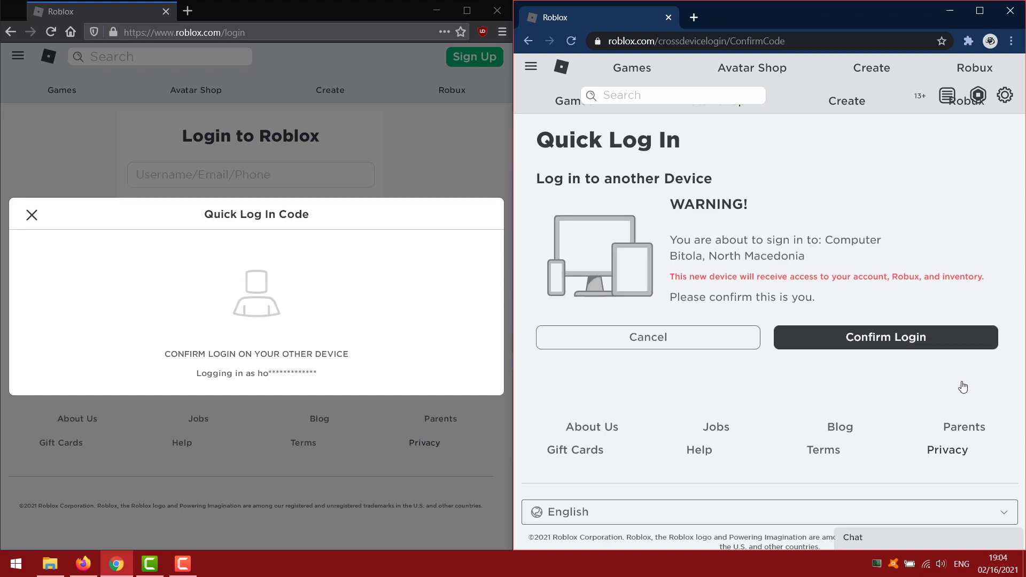
# Step: Confirm the login and dismiss the Log in Successful dialog so Firefox signs in
pyautogui.click(884, 337)
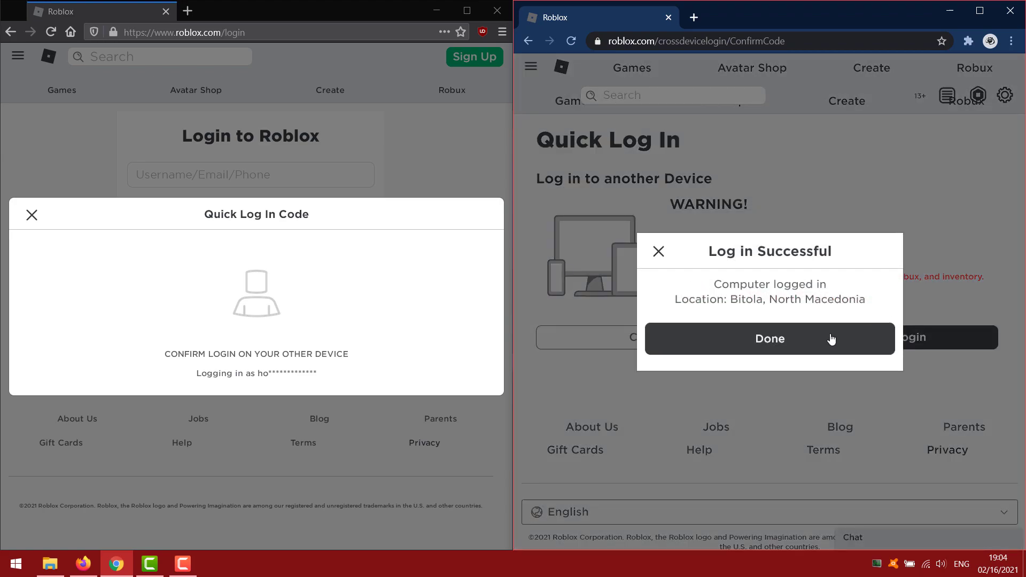
pyautogui.click(770, 339)
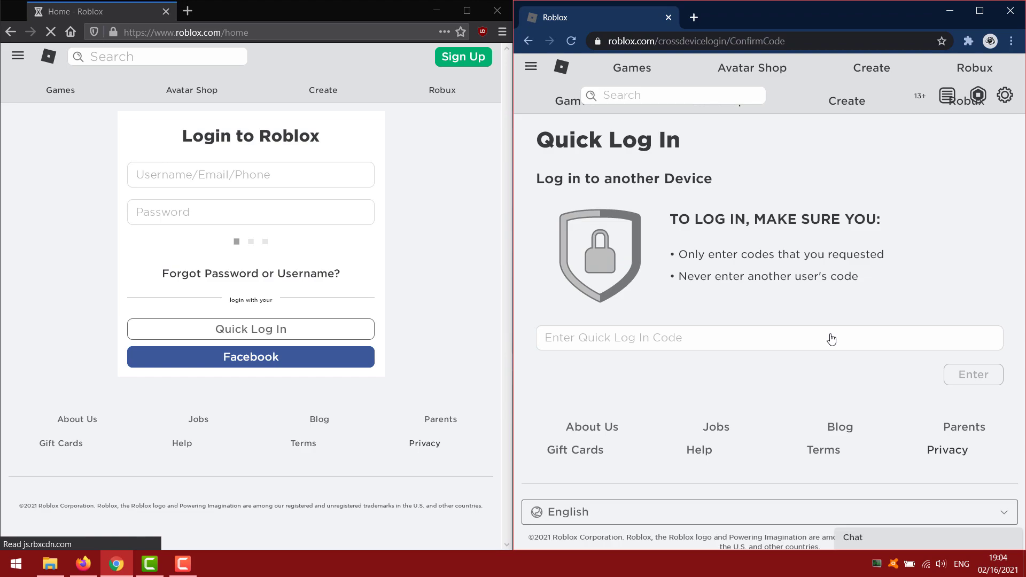